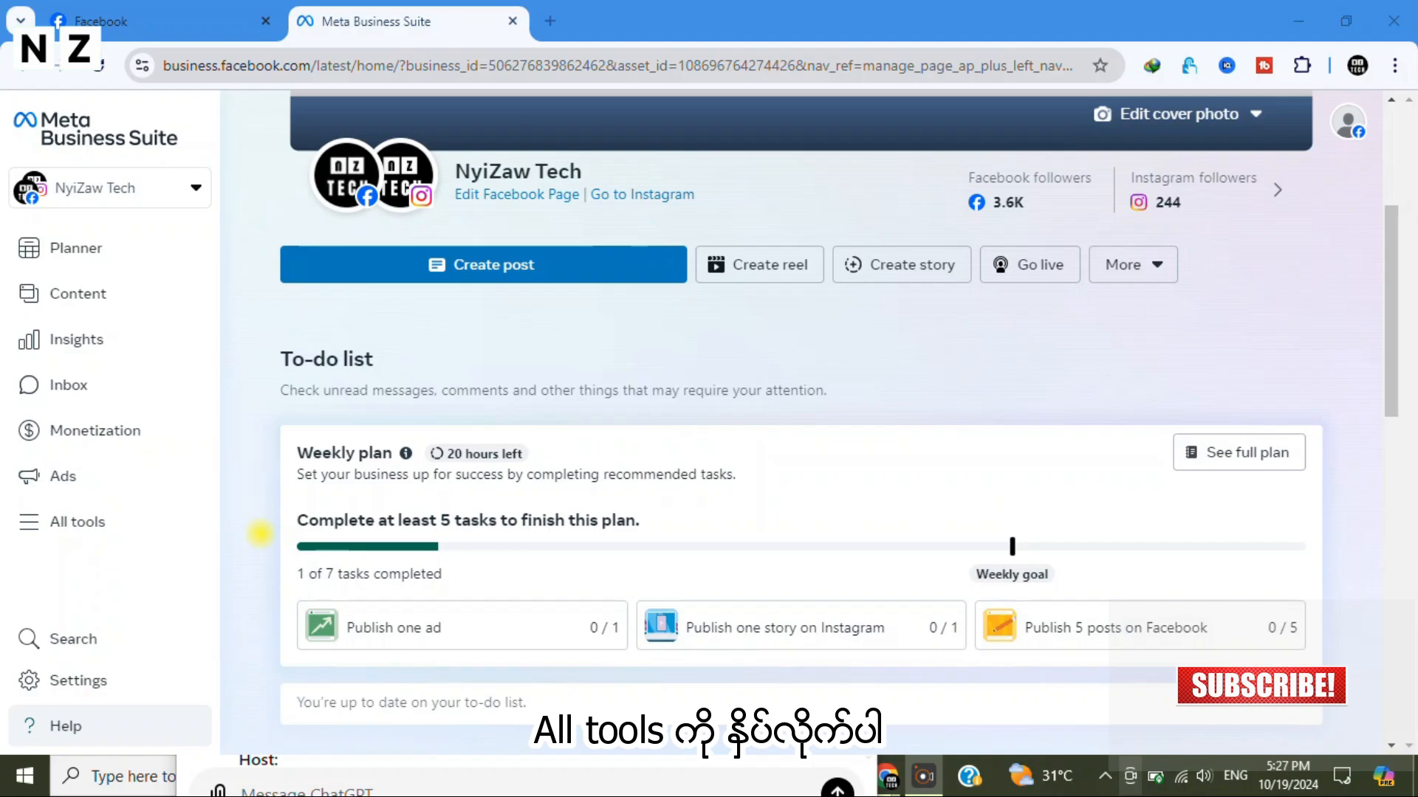
Open File manager from the All tools list.
click(77, 522)
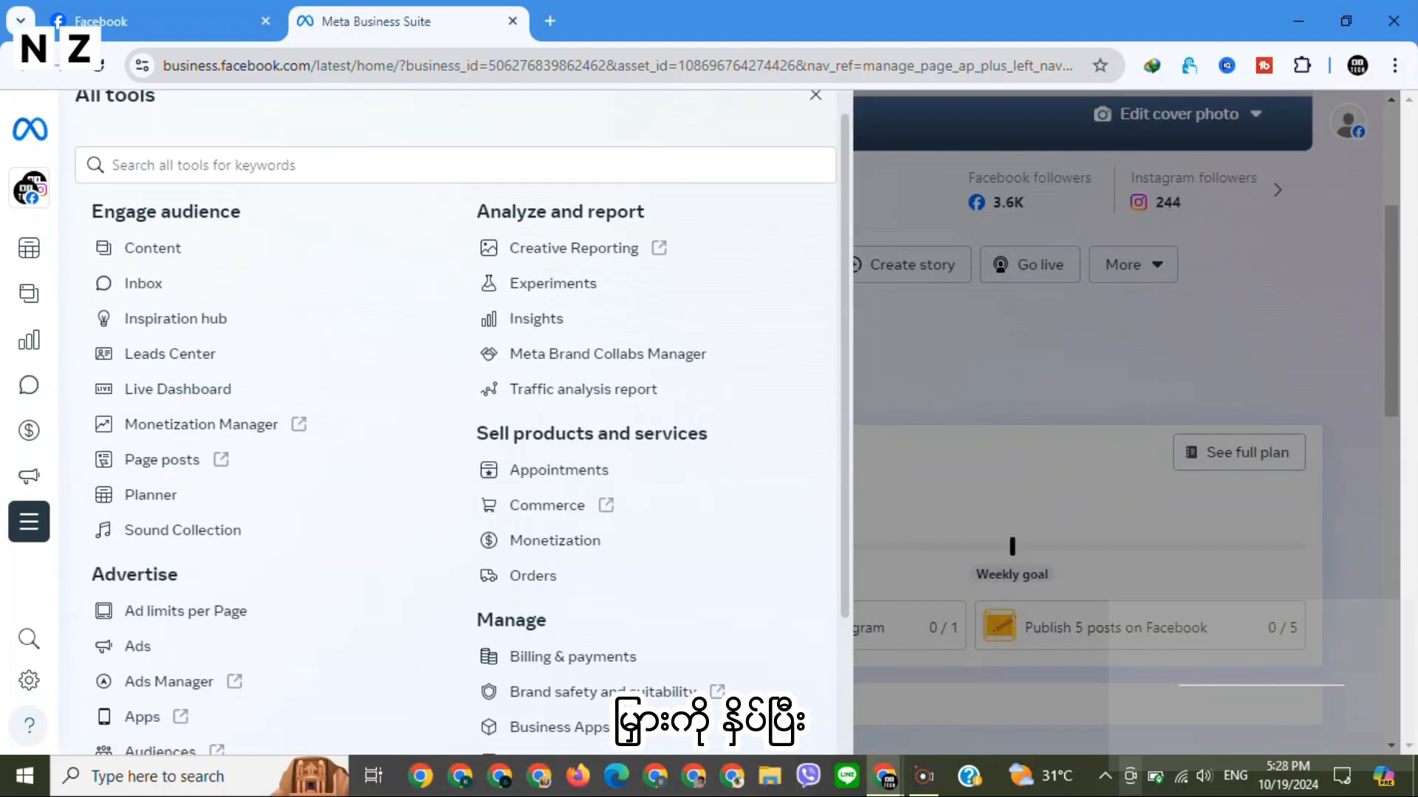
scroll(down, 3)
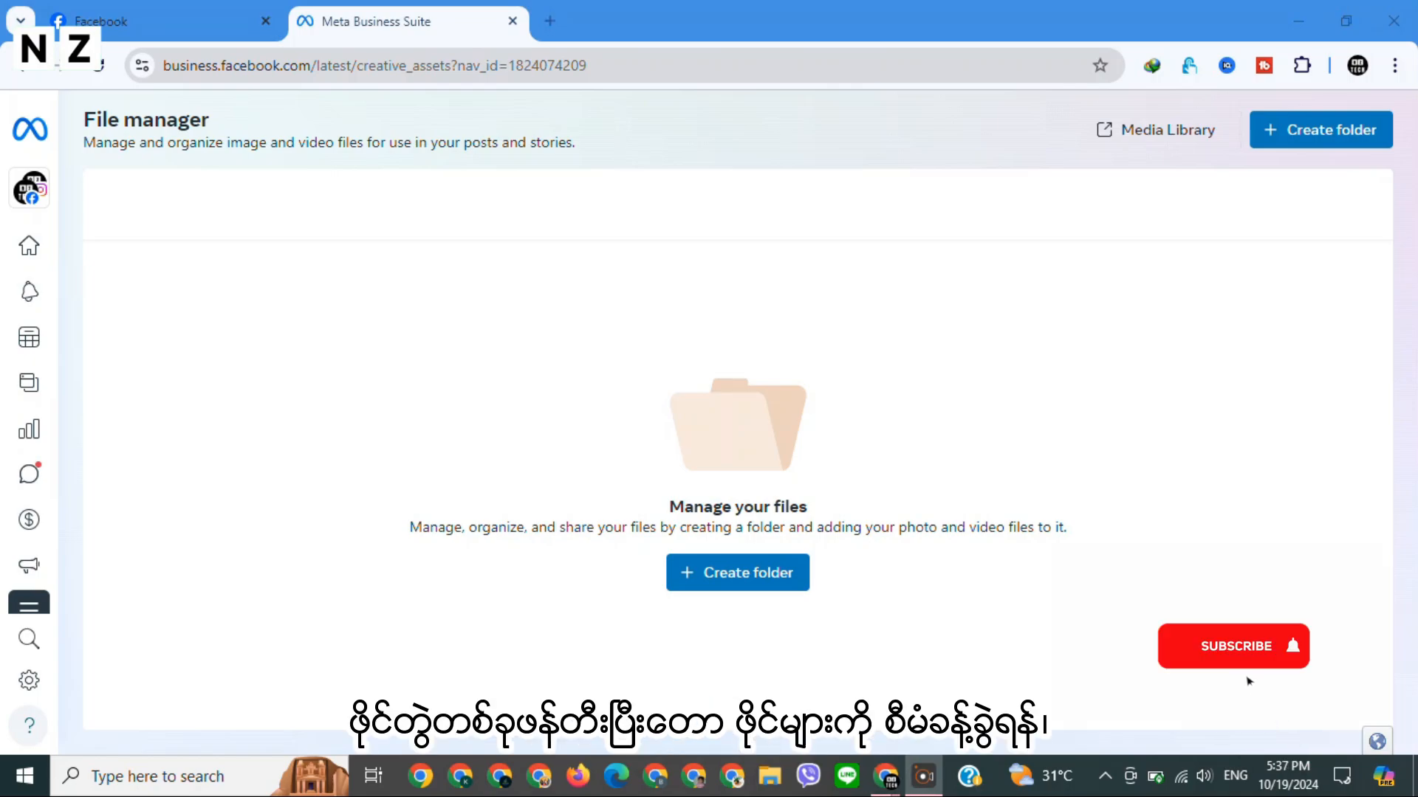
Create a folder named 'Social Media' with a description.
click(1232, 645)
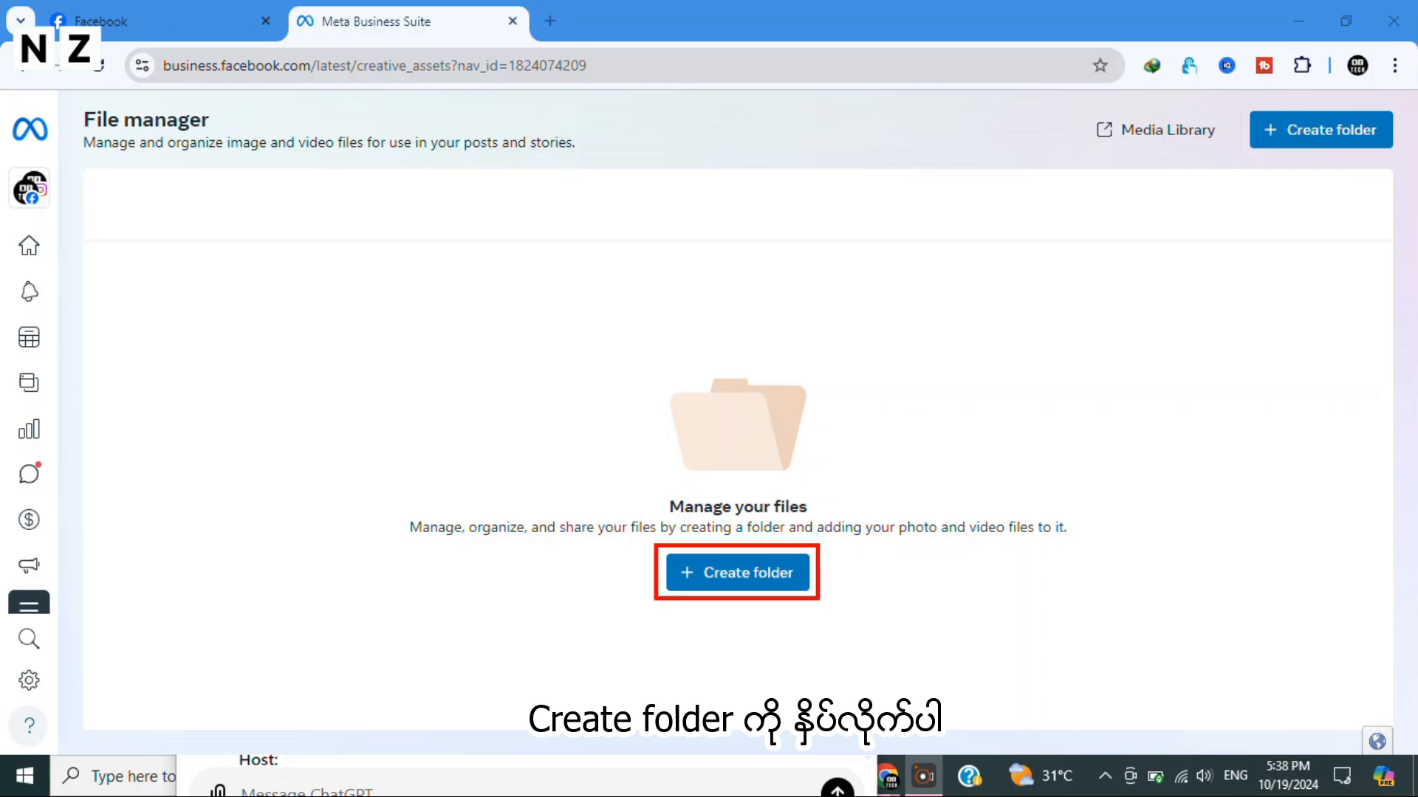
click(737, 572)
text(Social Media)
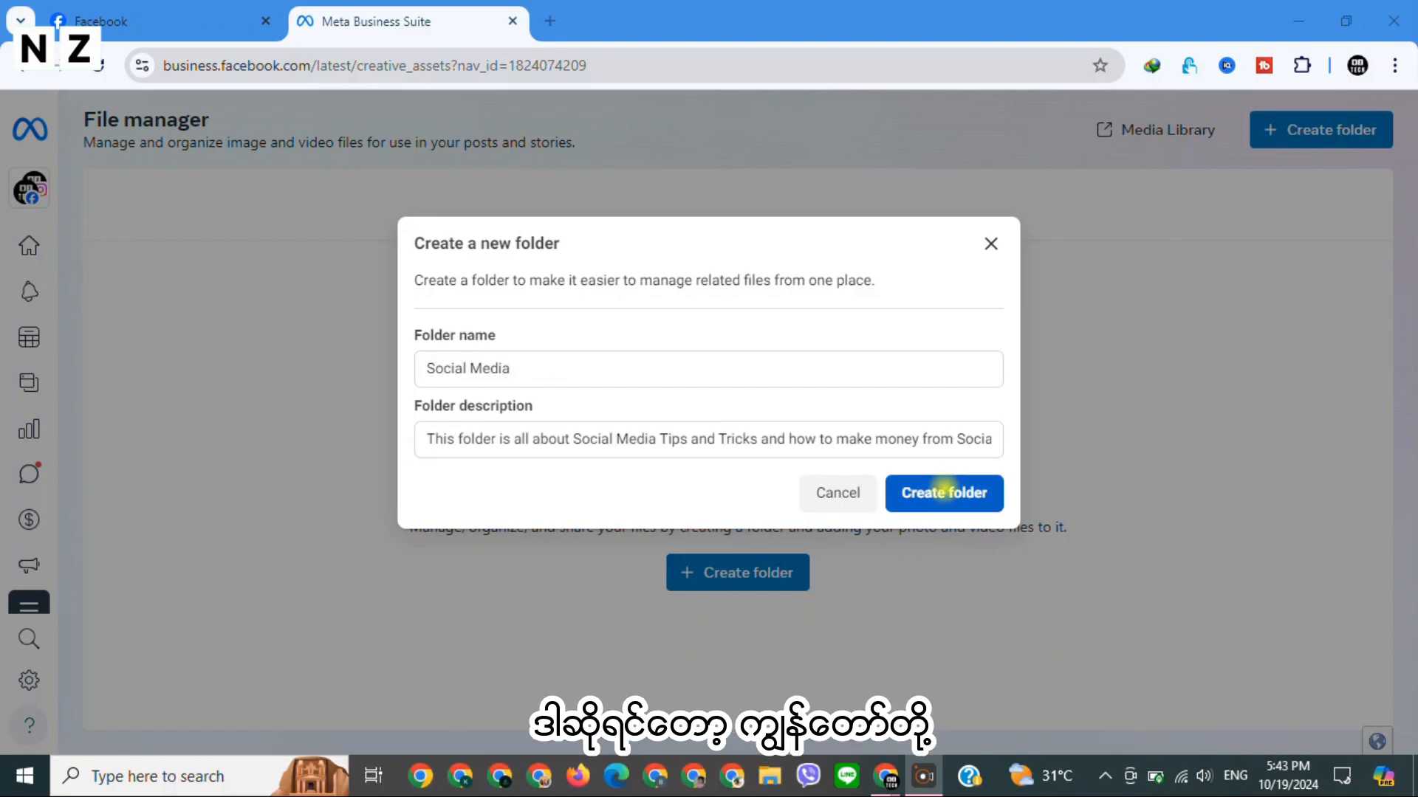
click(942, 492)
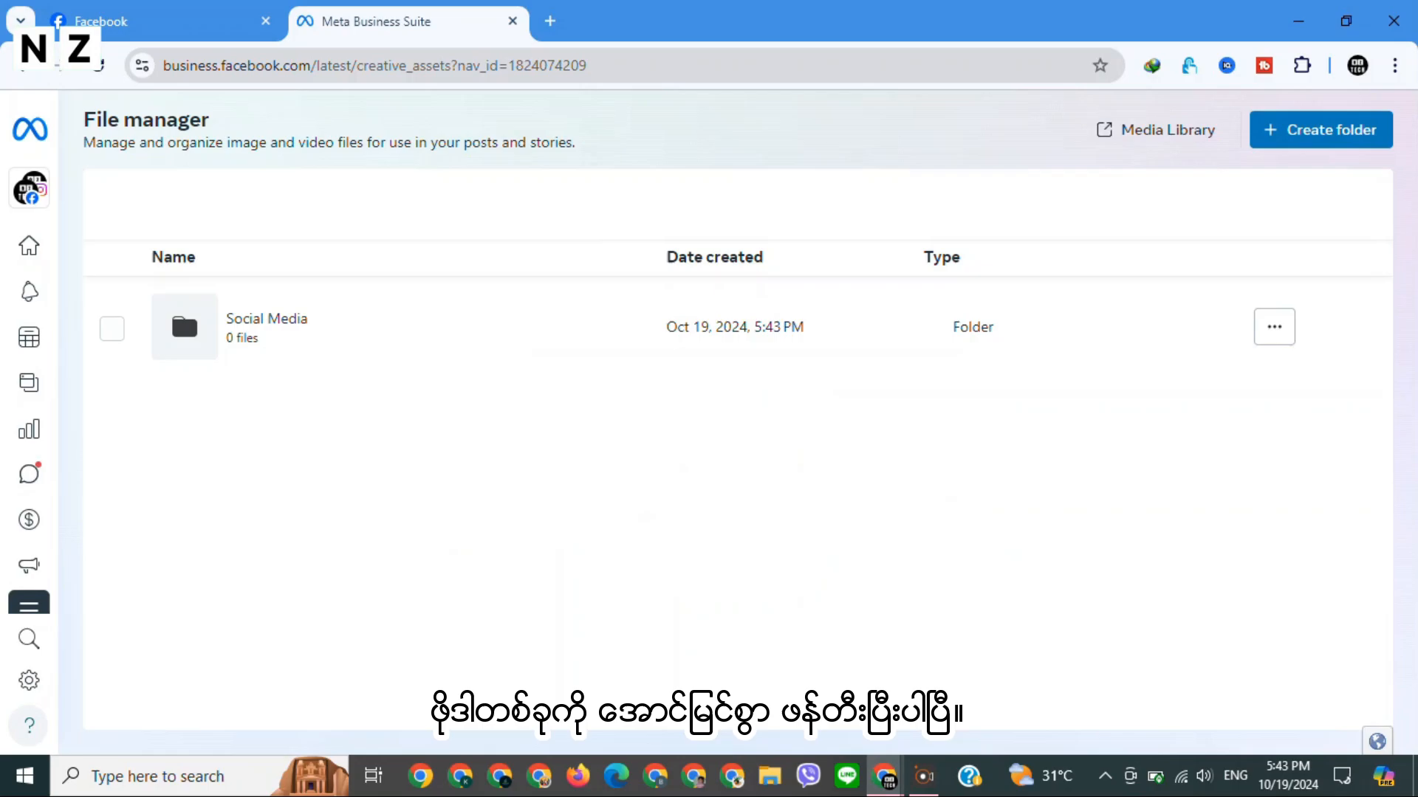
Open the Social Media folder and show the Add file options.
click(1318, 129)
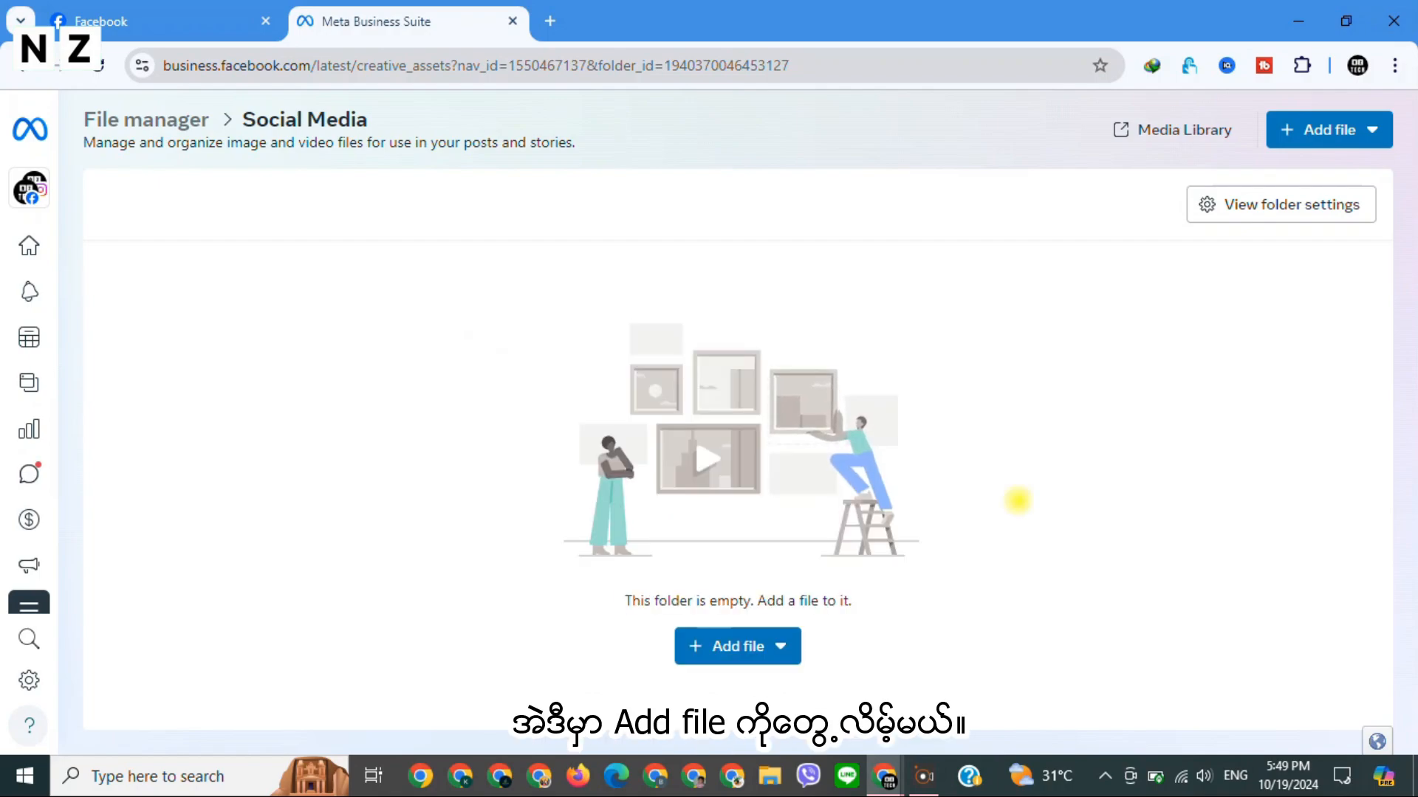
click(736, 645)
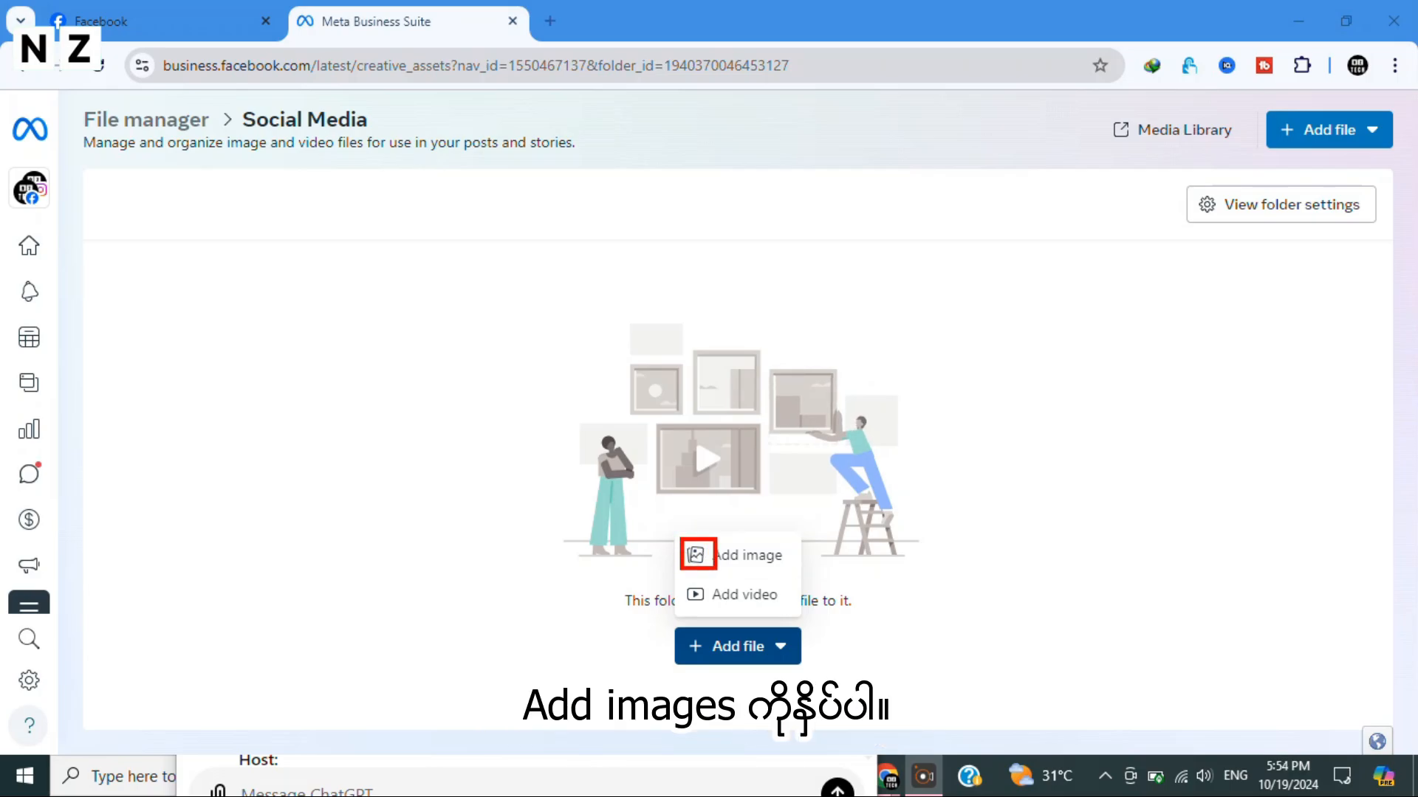
Upload the Photo Tools images, including TikTok logo and red frames, into Social Media.
click(735, 554)
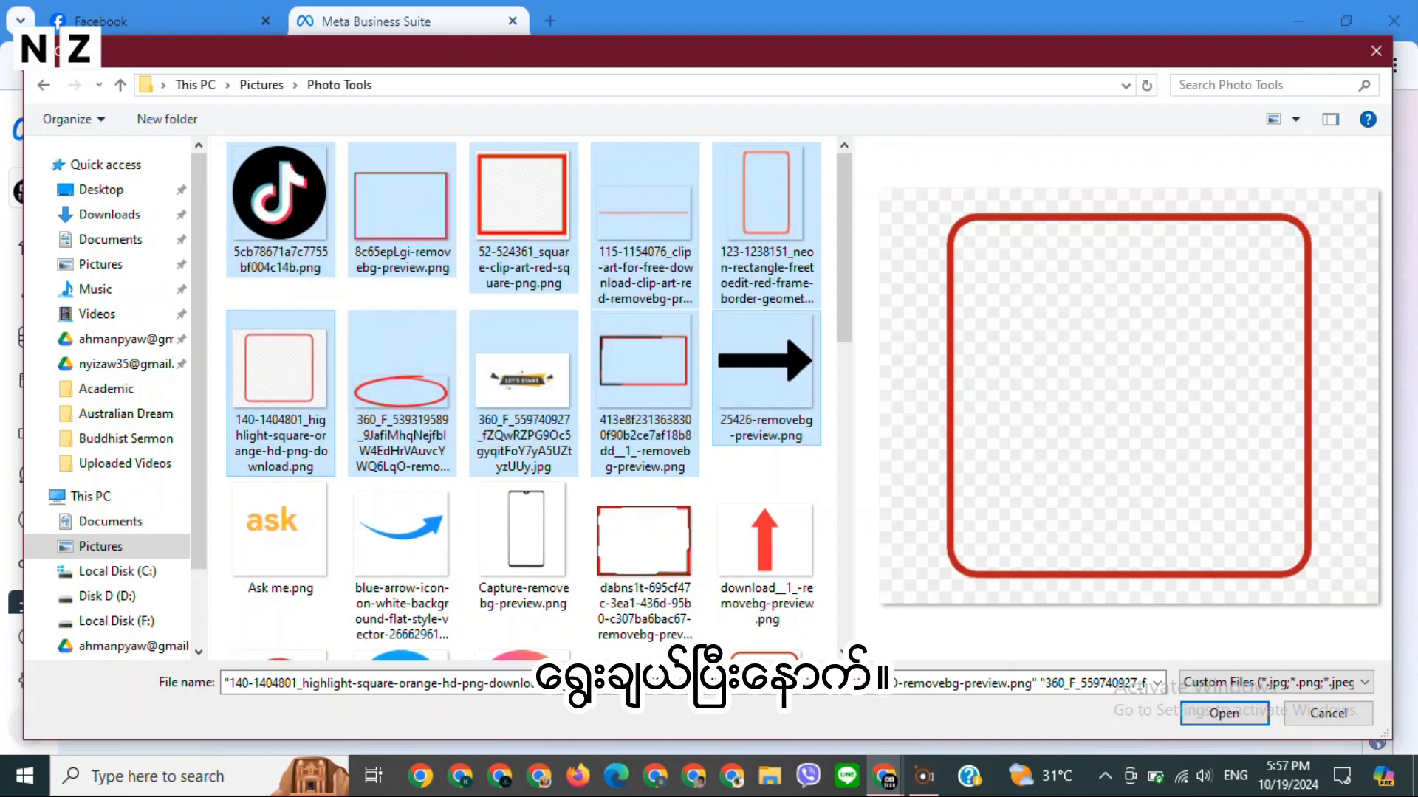
click(1223, 713)
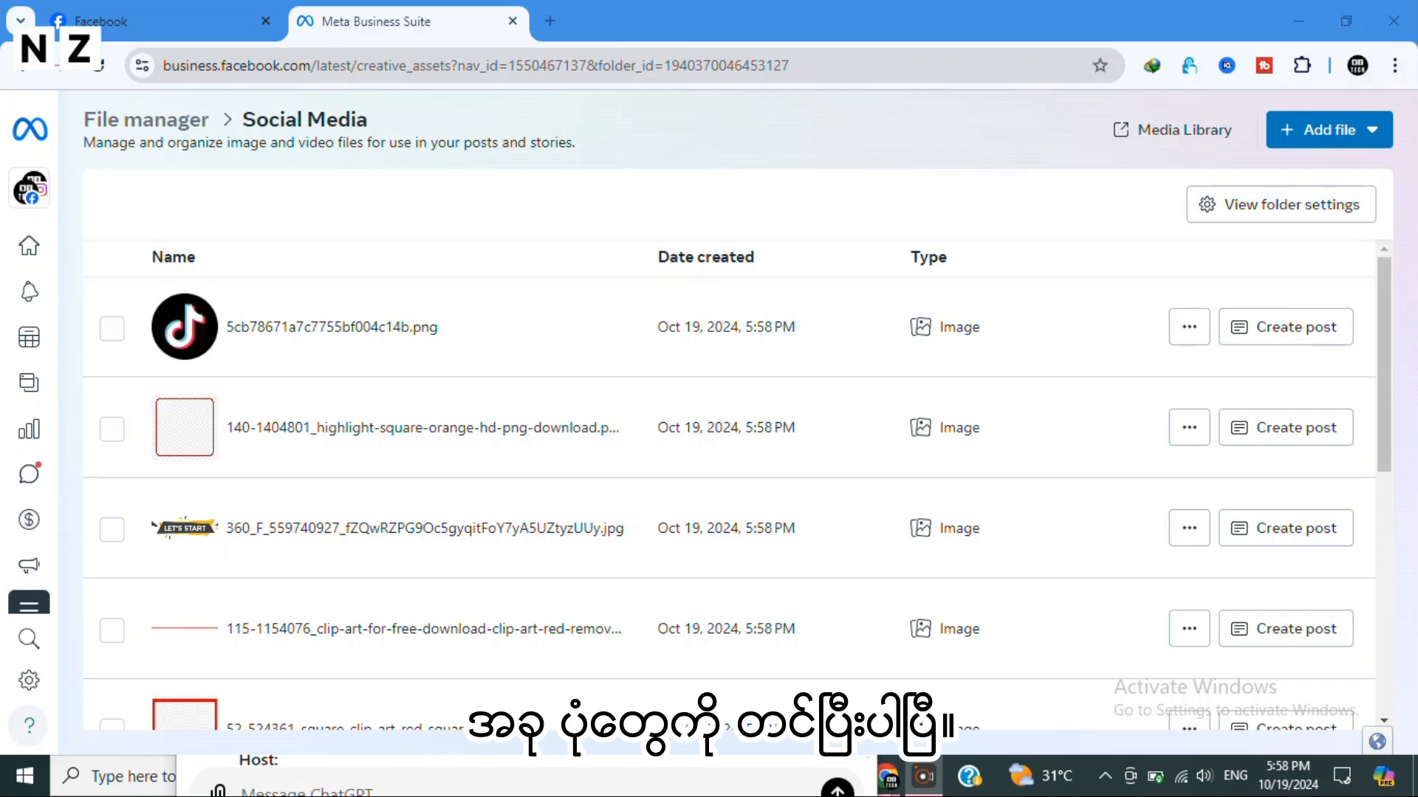
click(145, 118)
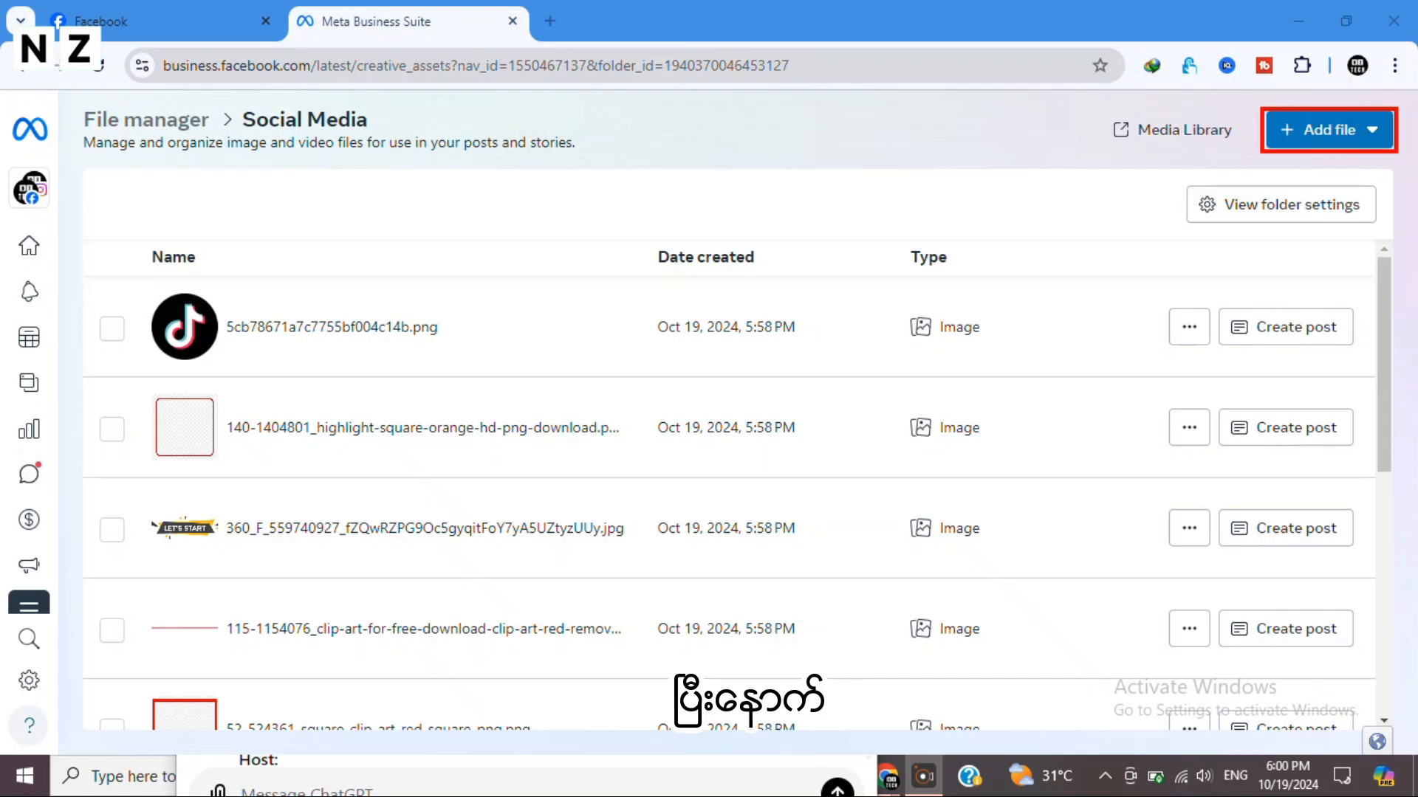
Upload Mobile Version Subscribe.mp4 from Video Tools into the Social Media folder.
click(1320, 129)
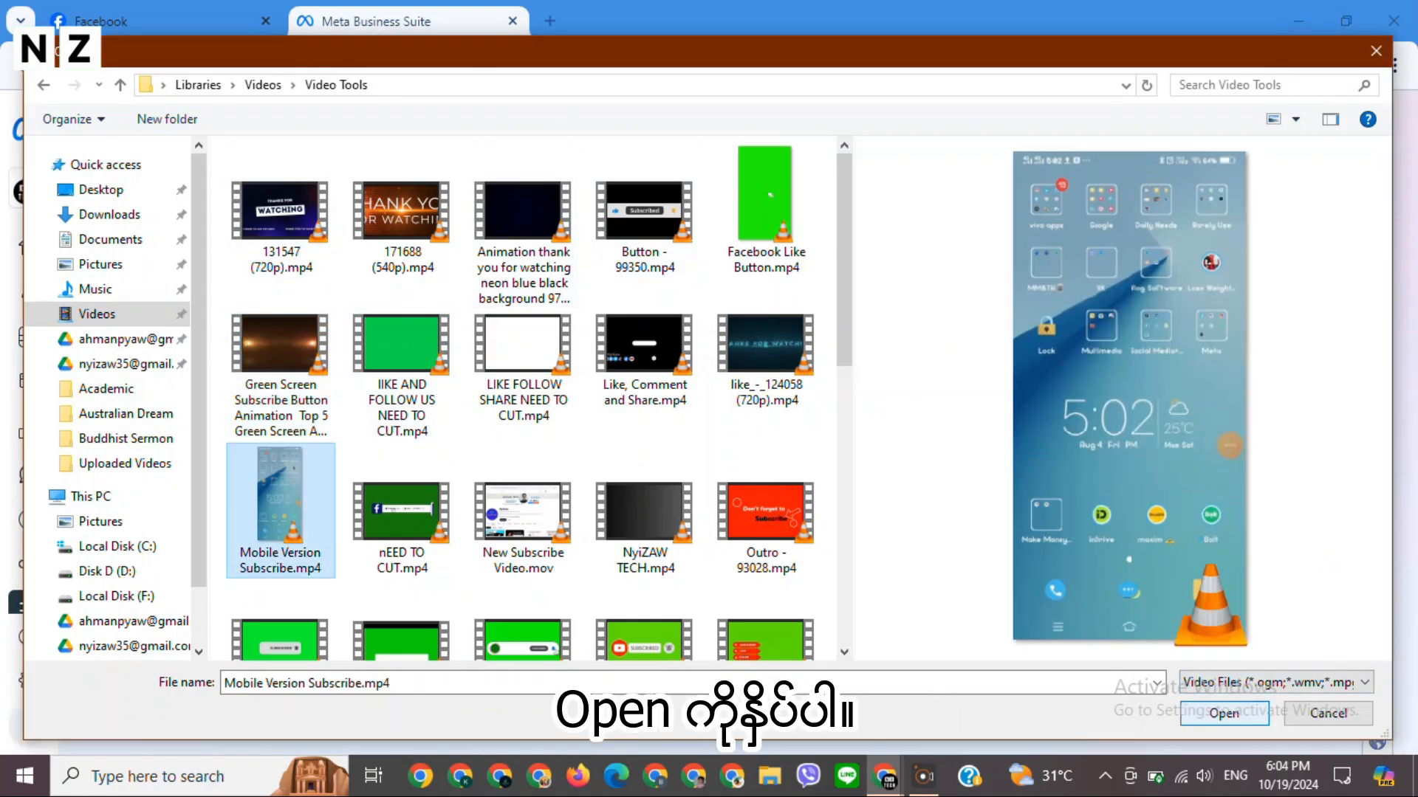
click(1223, 713)
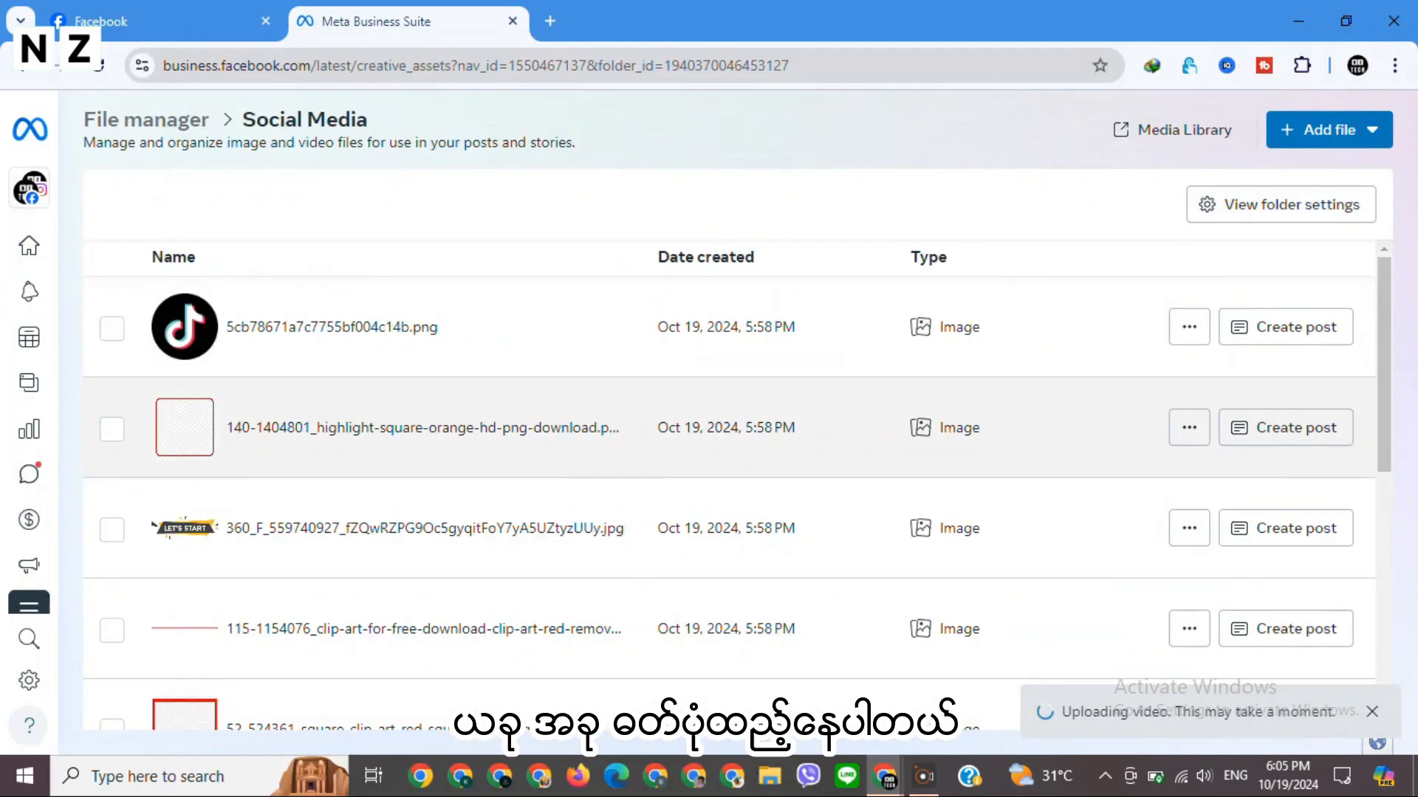